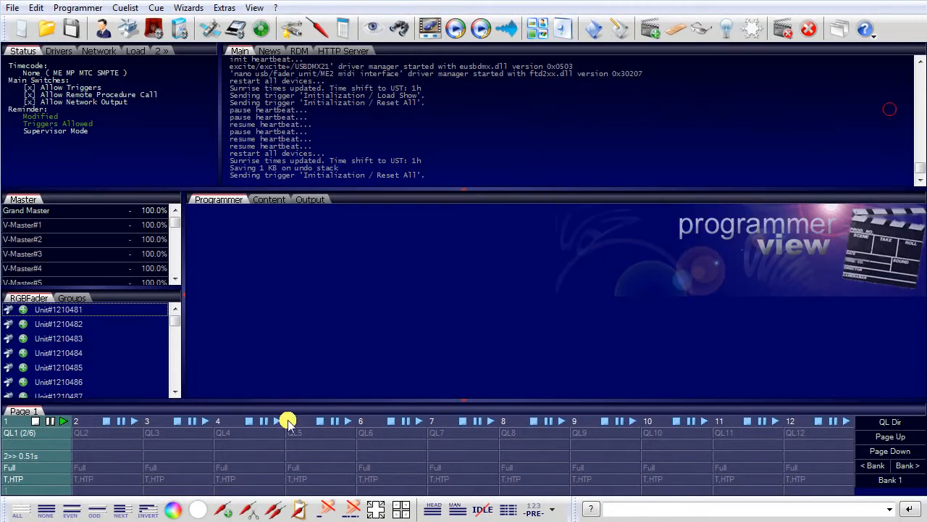
# Clear every message from the logbook in the Main log panel
pyautogui.click(34, 421)
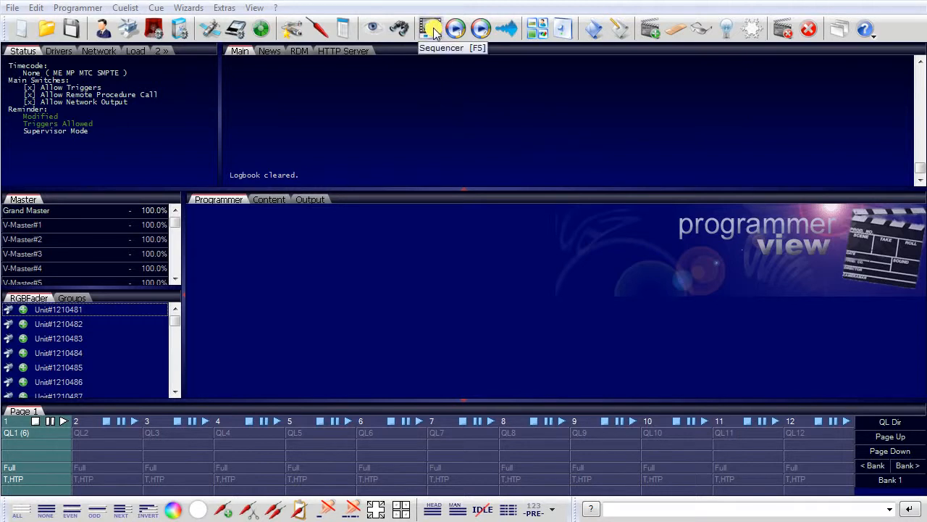
# Open the Sequencer and choose Add Standard Sequence to bring up Sequence 1's properties
pyautogui.click(432, 28)
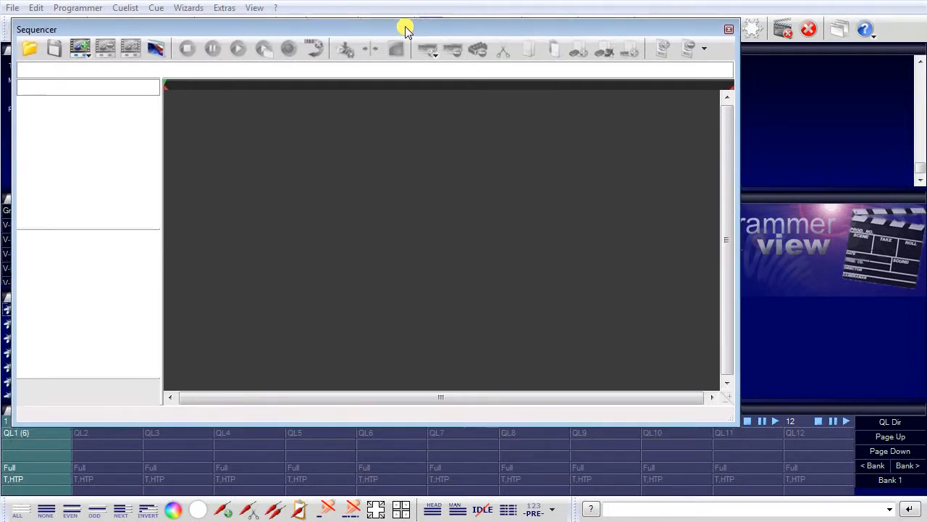
pyautogui.moveTo(399, 19)
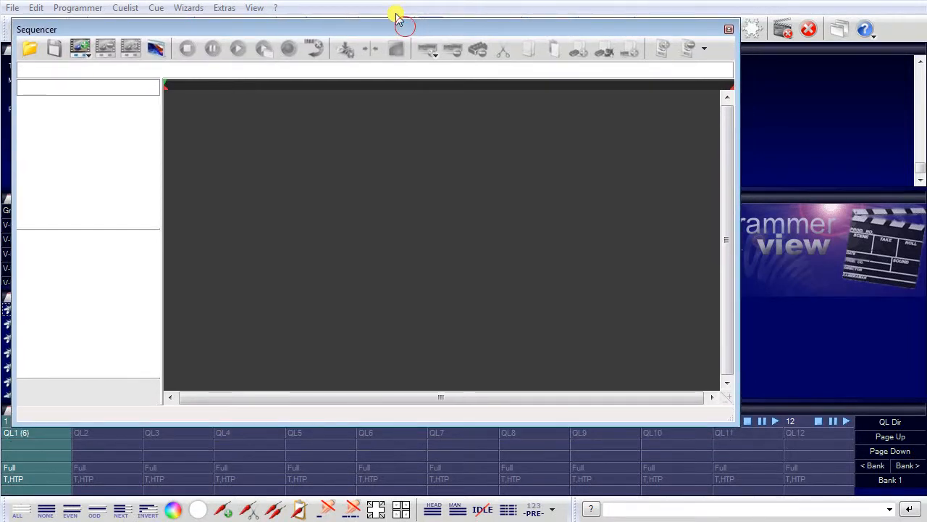
pyautogui.moveTo(79, 48)
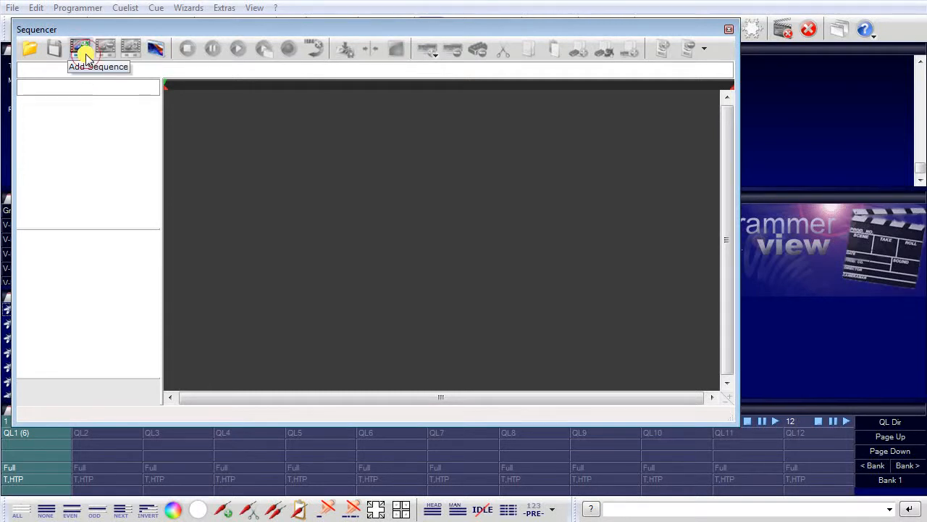
pyautogui.click(80, 48)
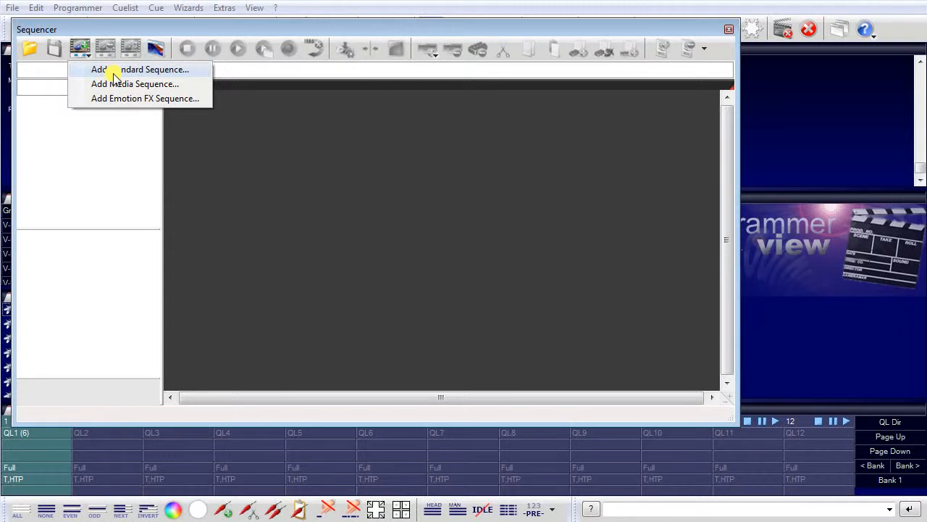
pyautogui.moveTo(127, 98)
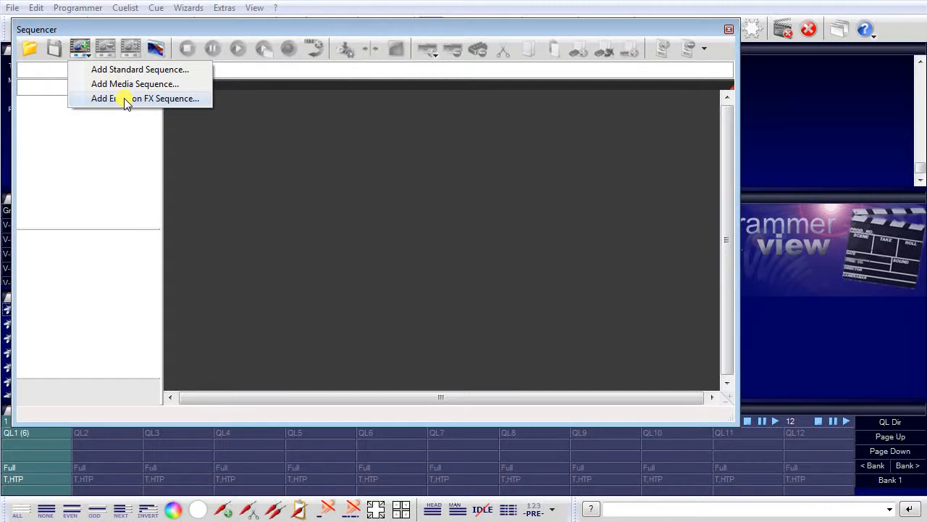
pyautogui.click(139, 69)
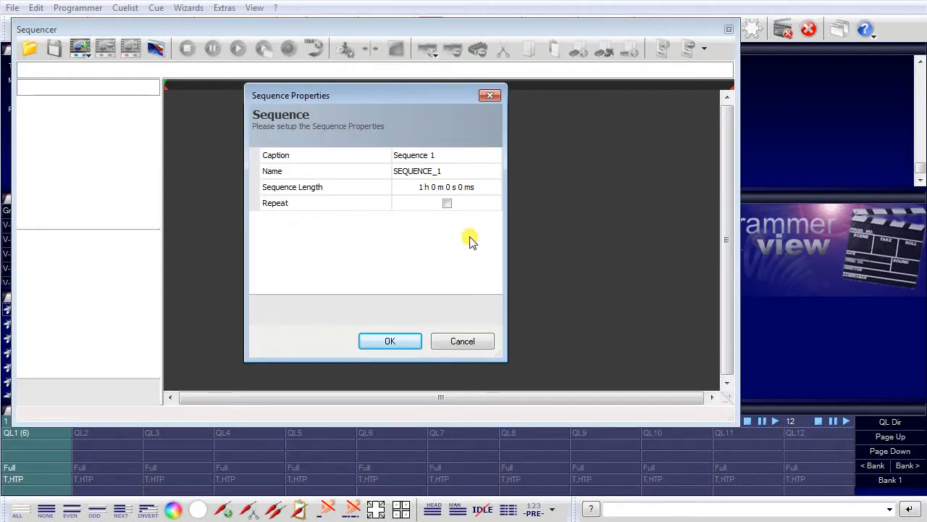
# Set Sequence 1's length to 0 h 5 m 0 s and confirm the properties
pyautogui.click(410, 186)
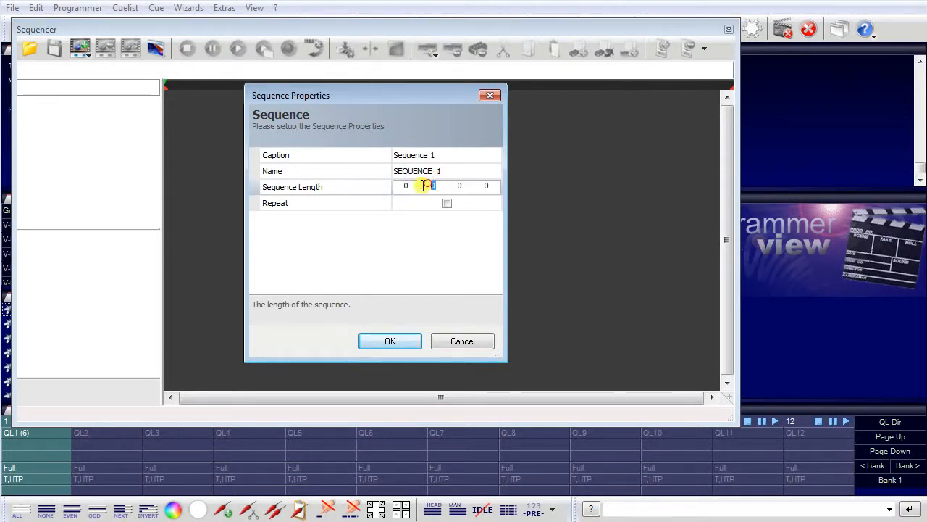
pyautogui.write('5')
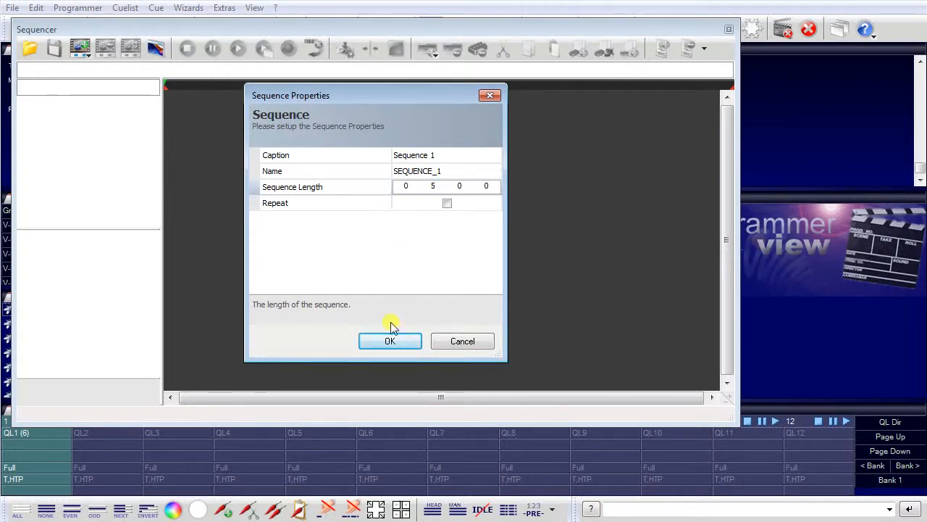
pyautogui.click(390, 341)
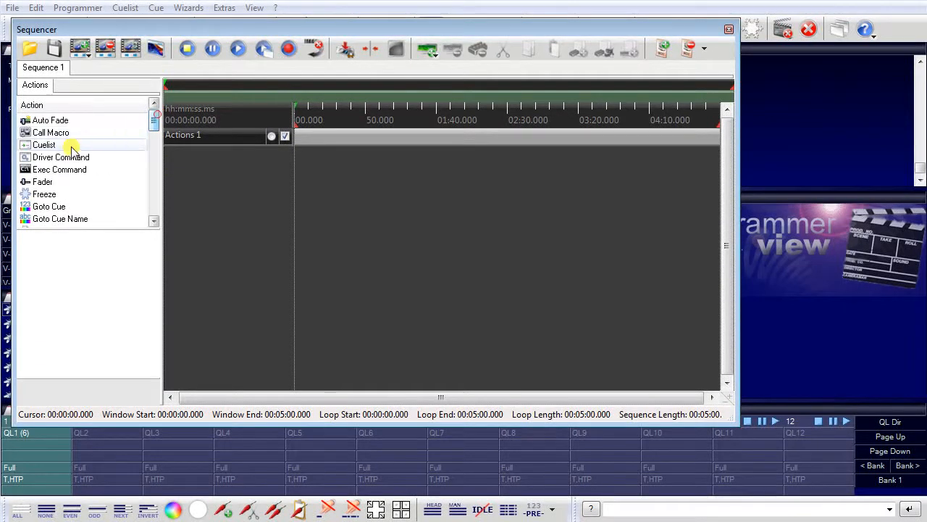
# Place a Cuelist action at 50 seconds on Actions 1 that plays cuelist QL3
pyautogui.click(374, 136)
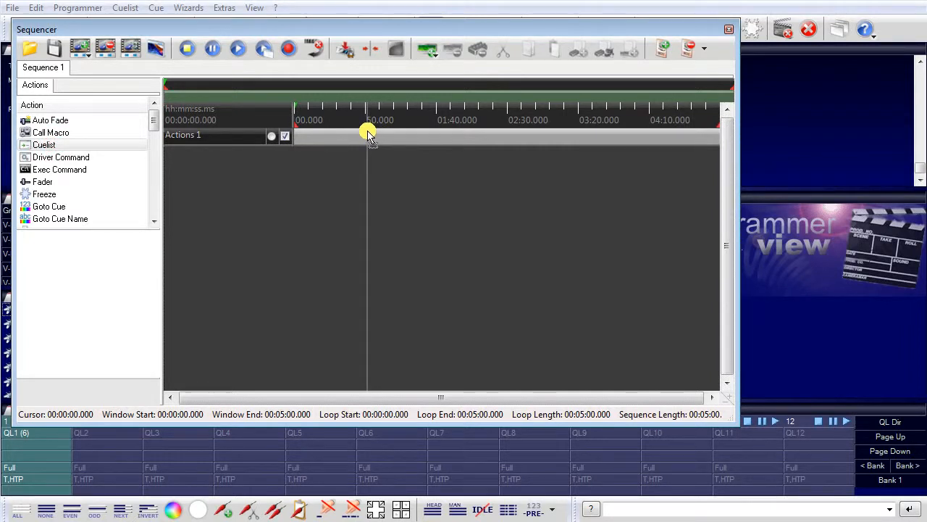
pyautogui.click(368, 136)
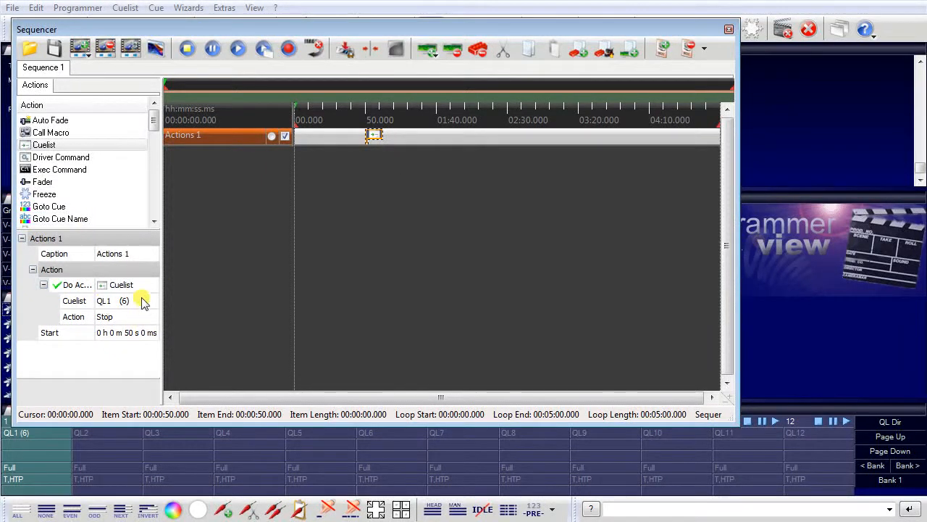
pyautogui.click(151, 300)
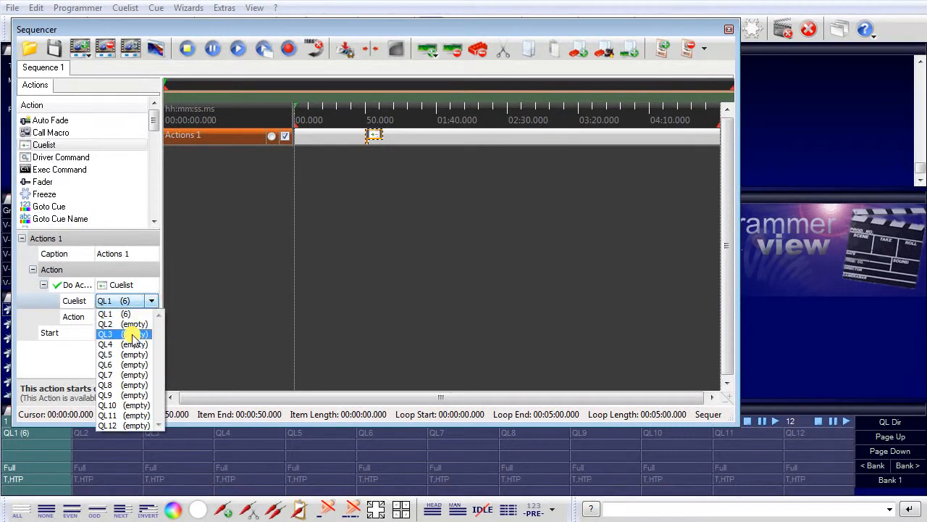
pyautogui.click(106, 334)
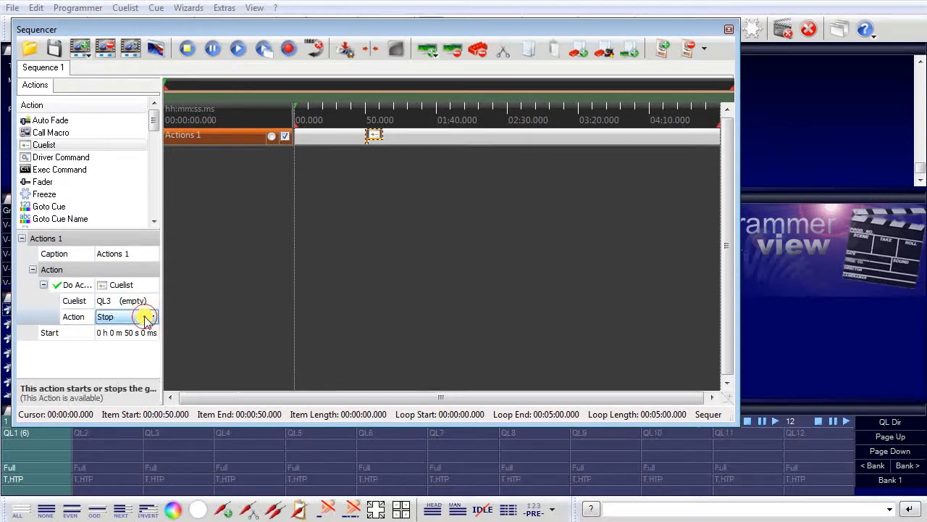
pyautogui.click(151, 317)
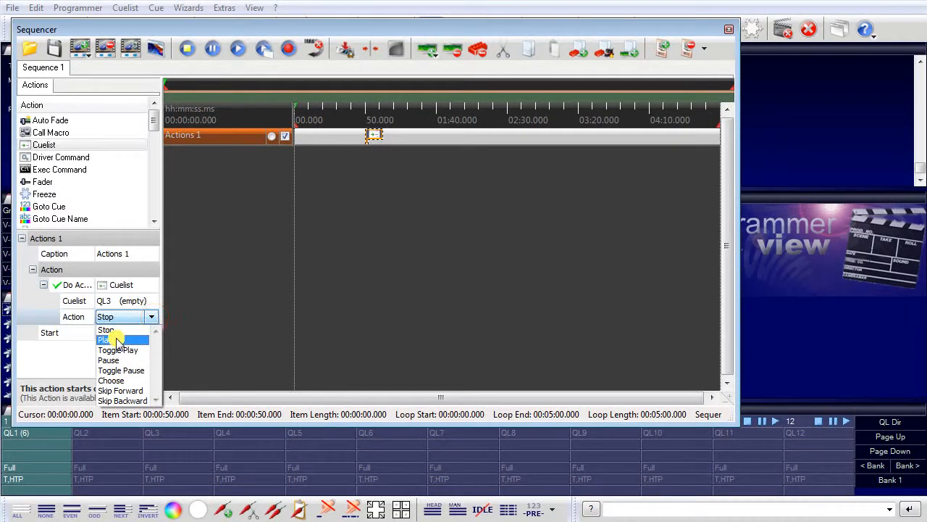
pyautogui.click(103, 339)
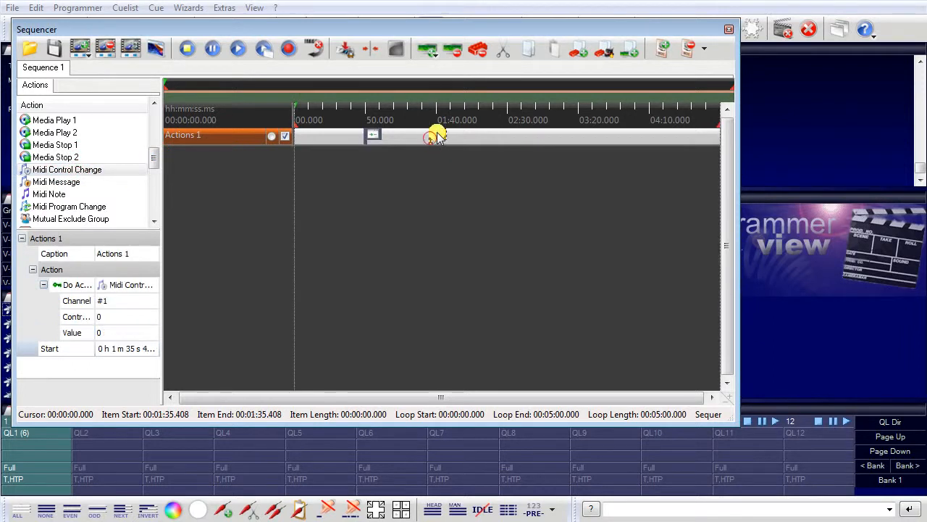
# Set the MIDI Control Change action to controller 3, value 10, starting near 1:40
pyautogui.click(438, 135)
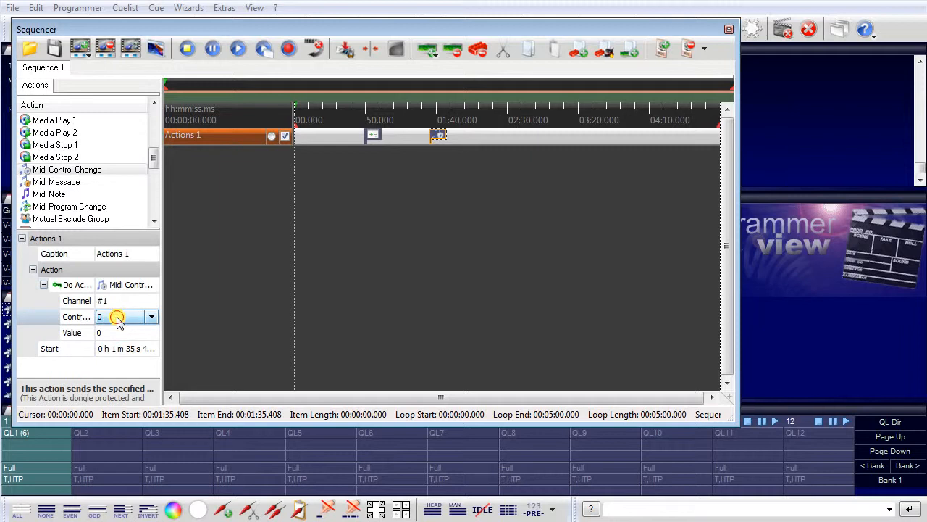
pyautogui.click(150, 317)
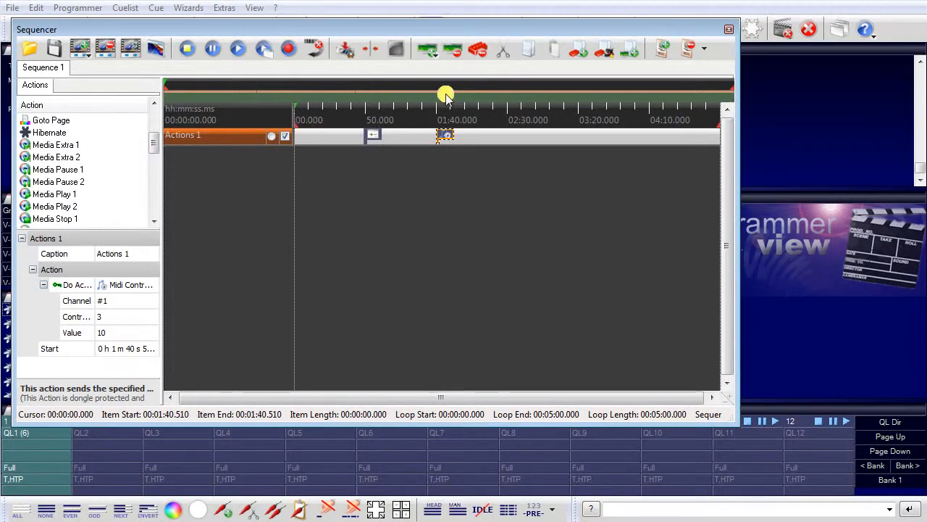
# Add an empty Action Track, Actions 2, to Sequence 1
pyautogui.click(431, 48)
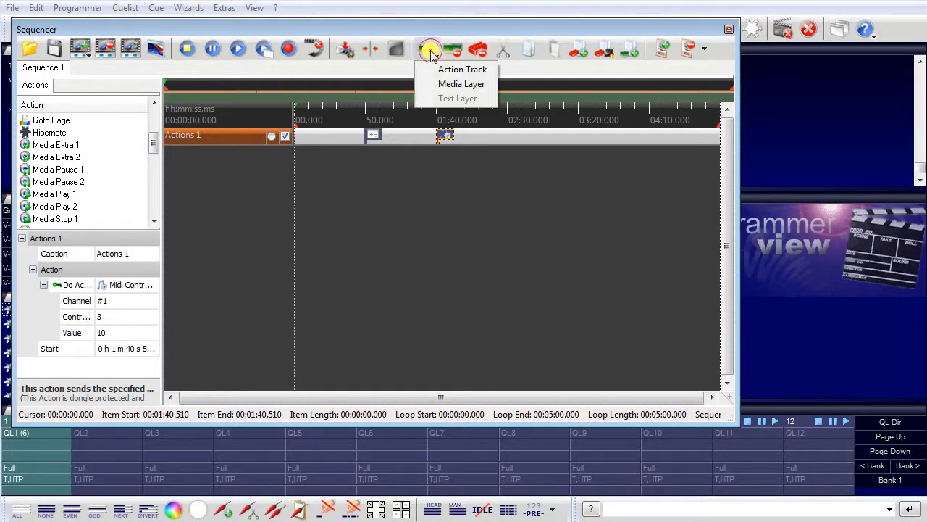
pyautogui.click(462, 68)
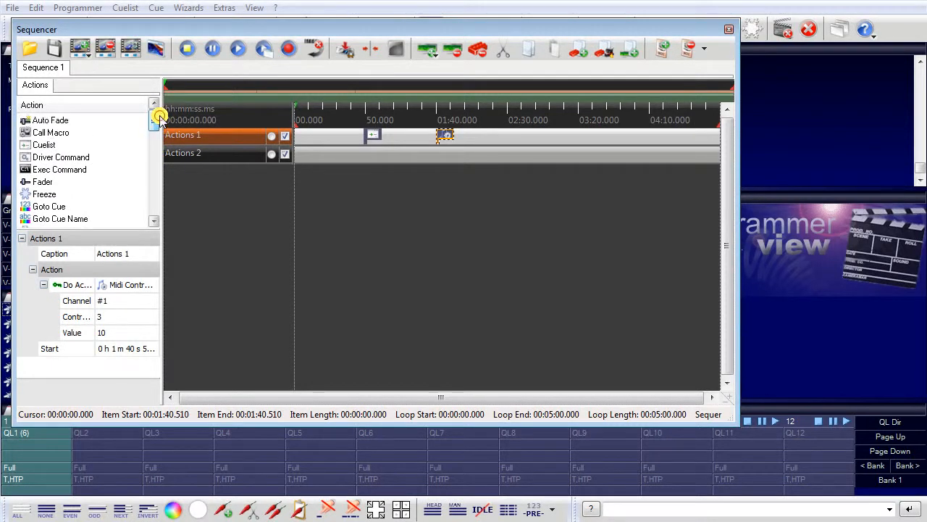
pyautogui.moveTo(459, 203)
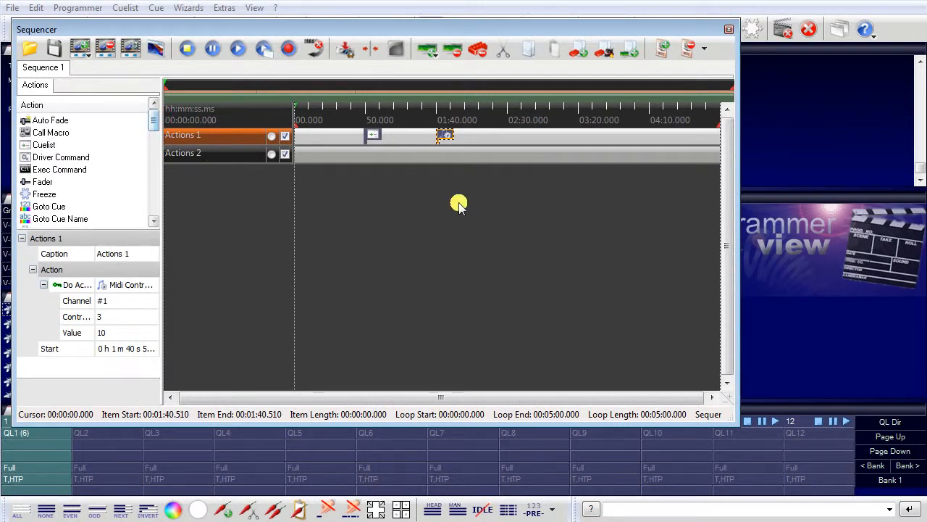
pyautogui.moveTo(424, 216)
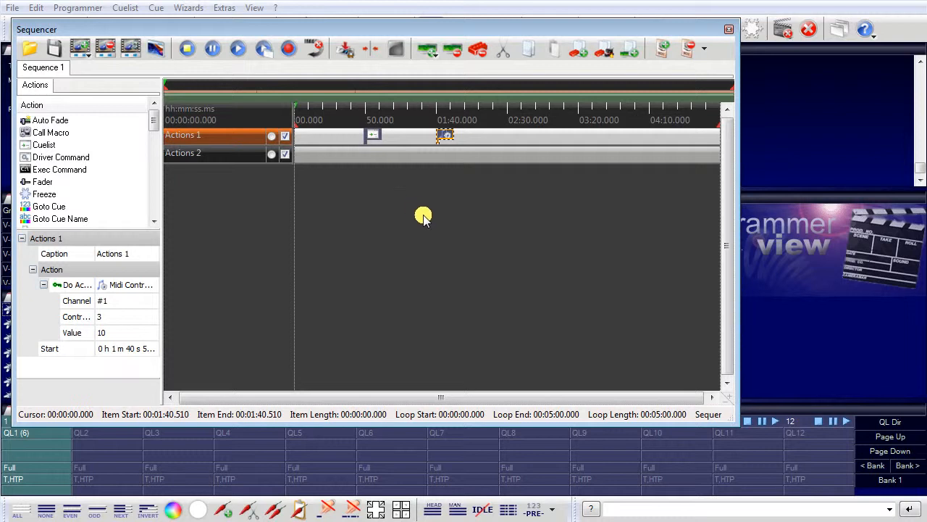
pyautogui.moveTo(554, 230)
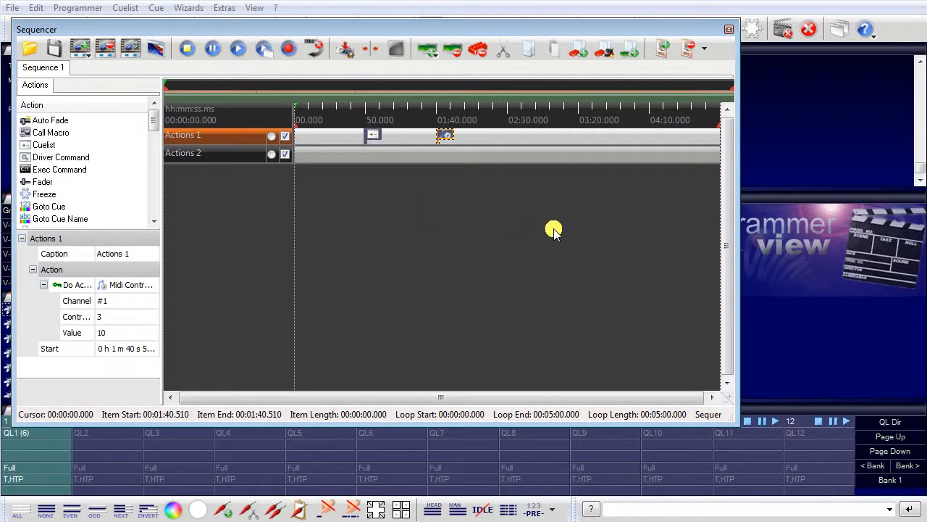
pyautogui.moveTo(729, 29)
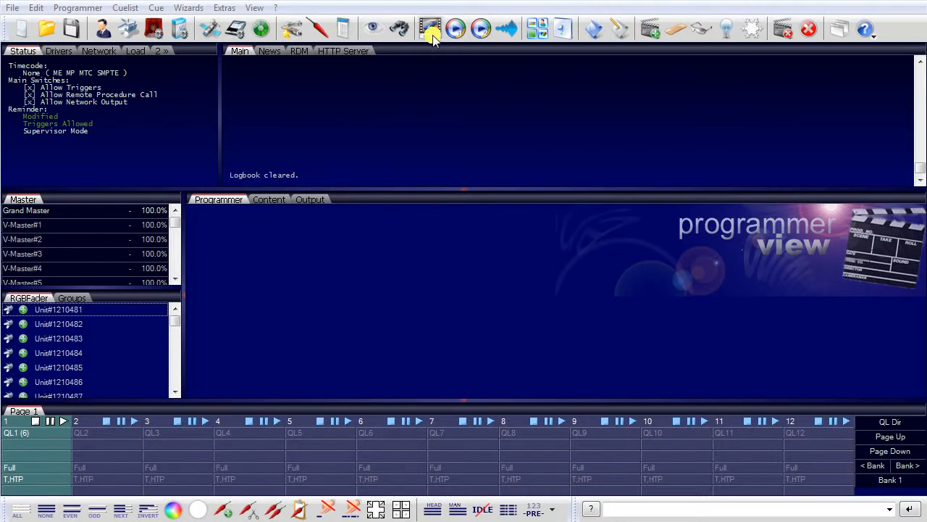
# Create a media sequence on Media Player 1 using bw_swirl.avi as the media file
pyautogui.click(431, 29)
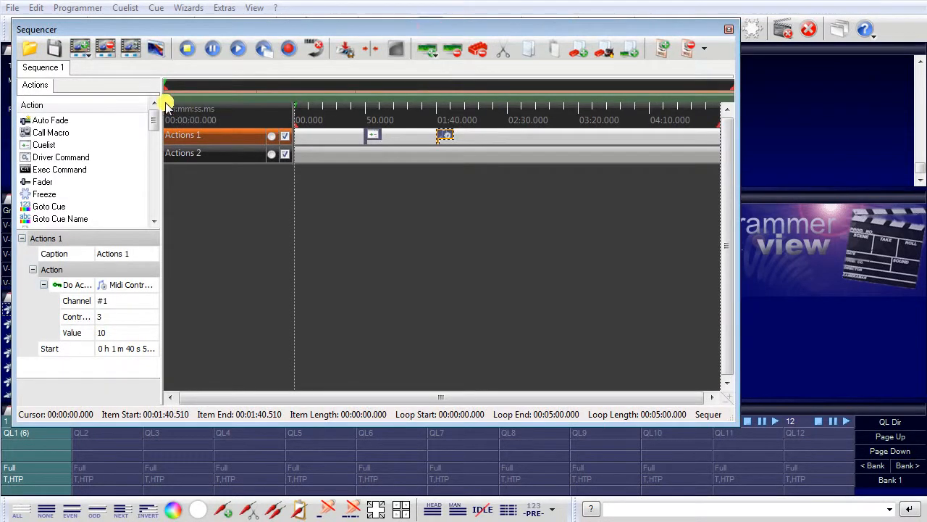
pyautogui.click(80, 48)
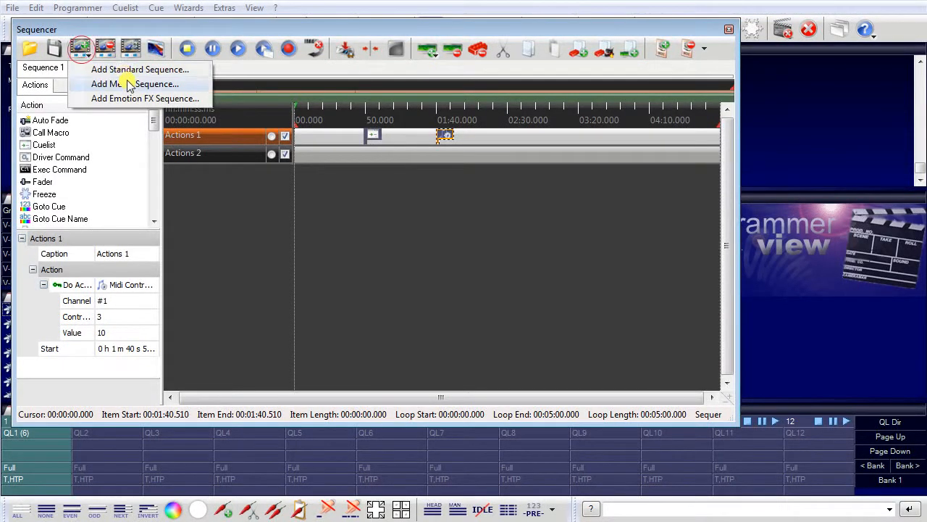
pyautogui.click(135, 84)
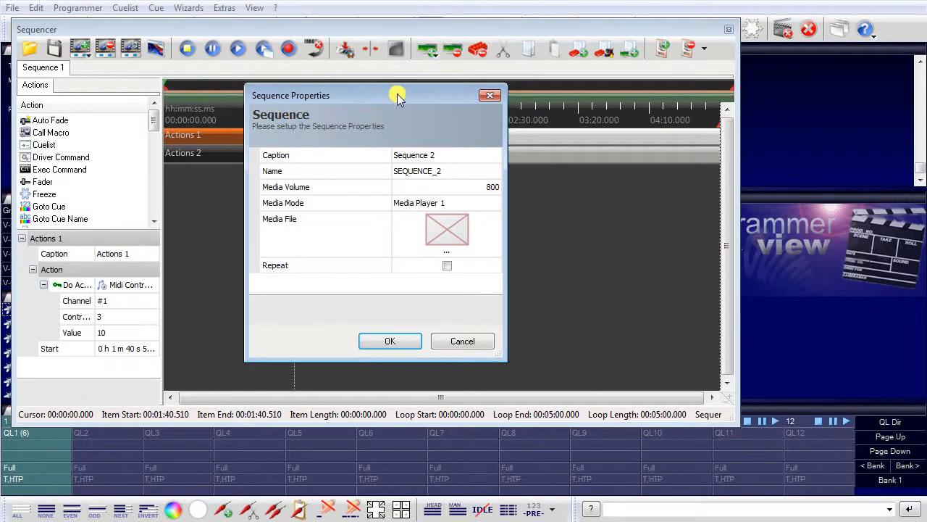
pyautogui.moveTo(399, 95); pyautogui.dragTo(384, 74)
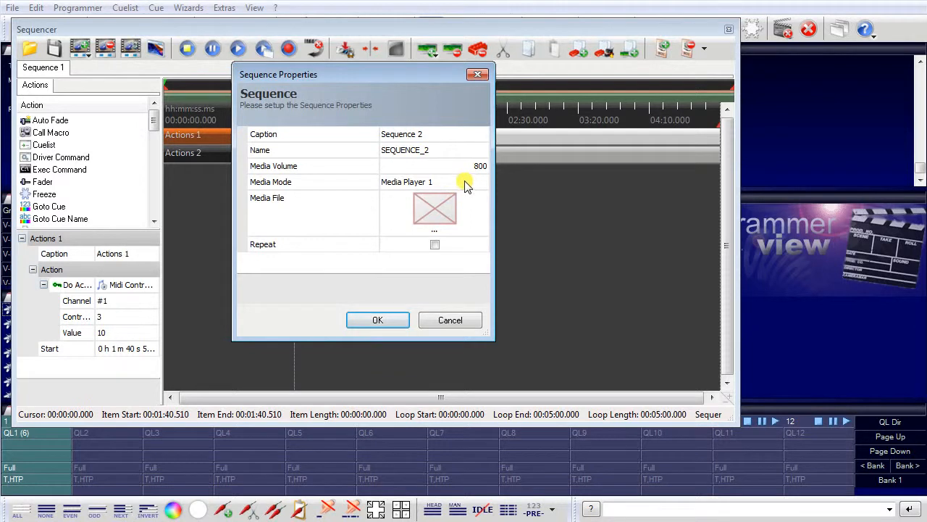
pyautogui.moveTo(455, 233)
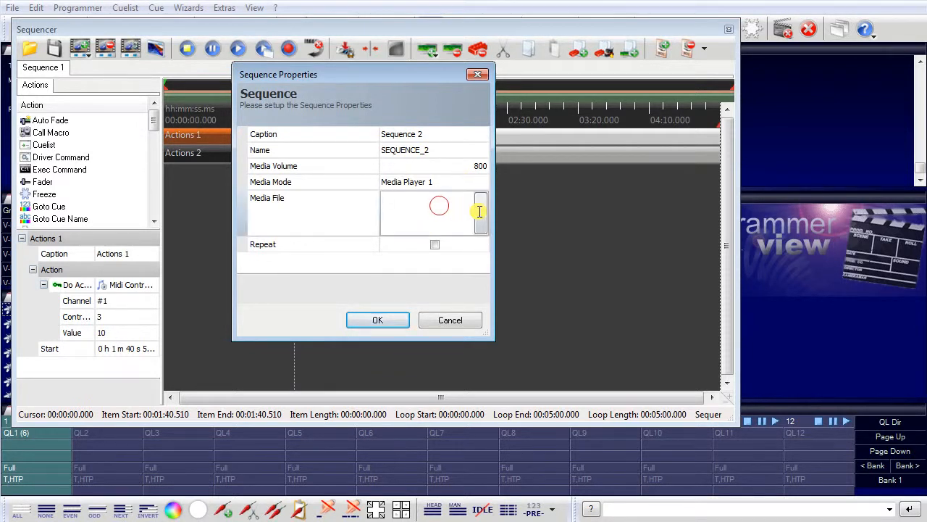
pyautogui.click(481, 213)
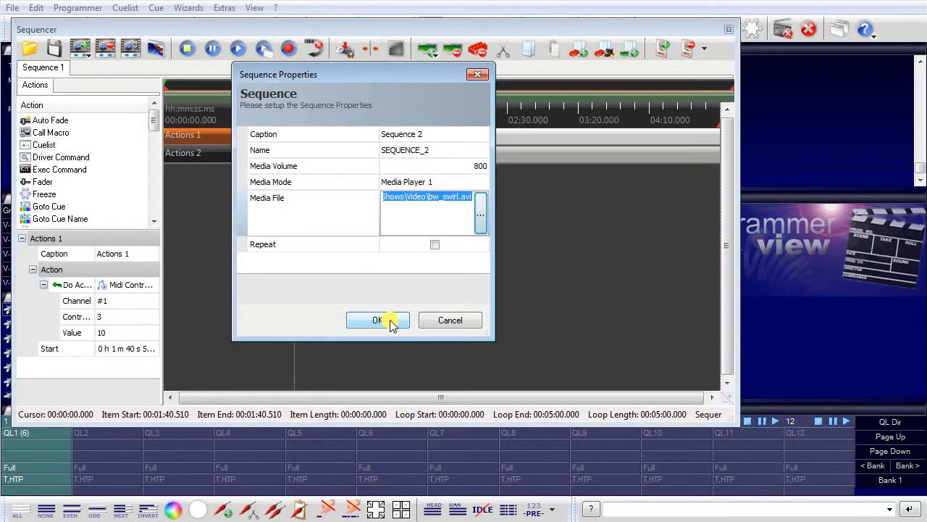
pyautogui.click(376, 320)
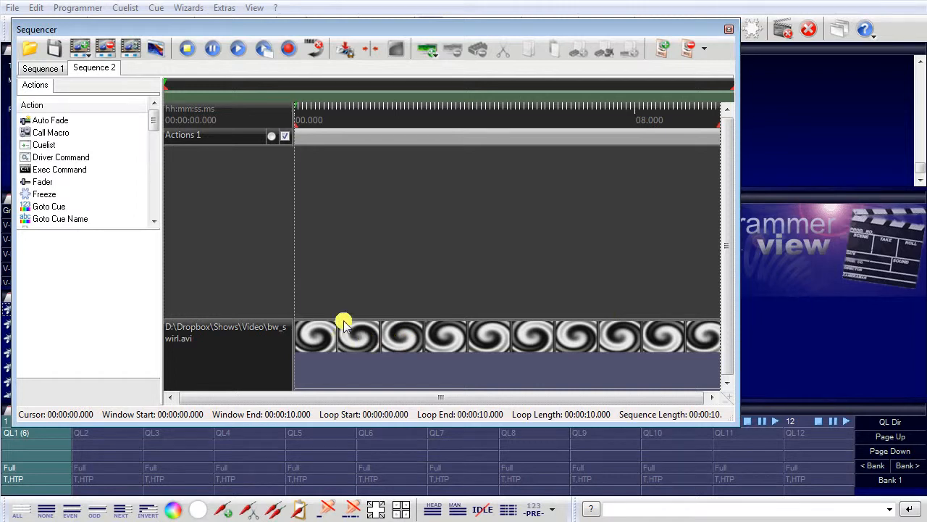
pyautogui.moveTo(583, 328)
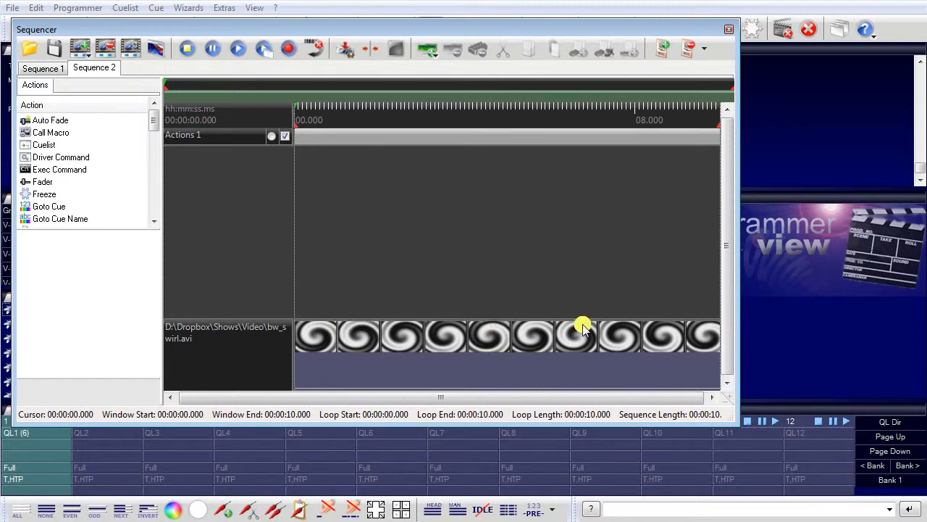
pyautogui.moveTo(373, 321)
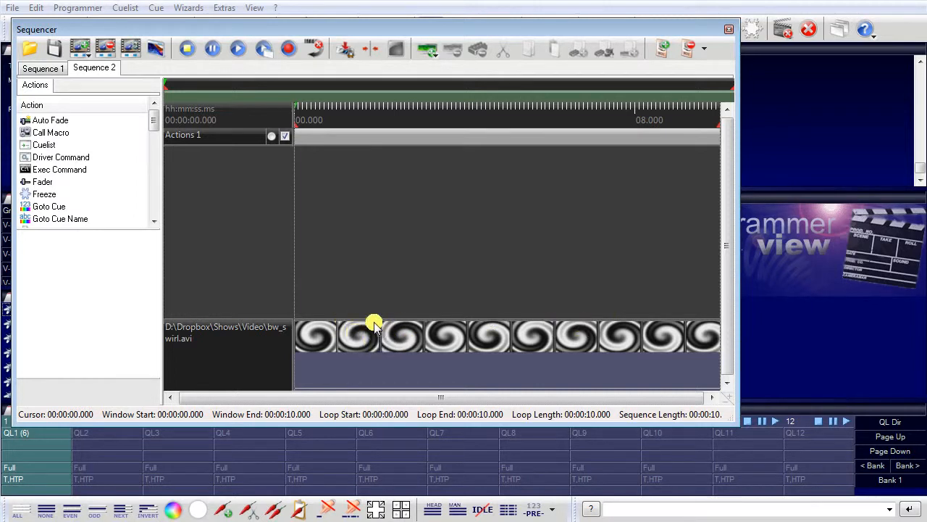
pyautogui.moveTo(299, 230)
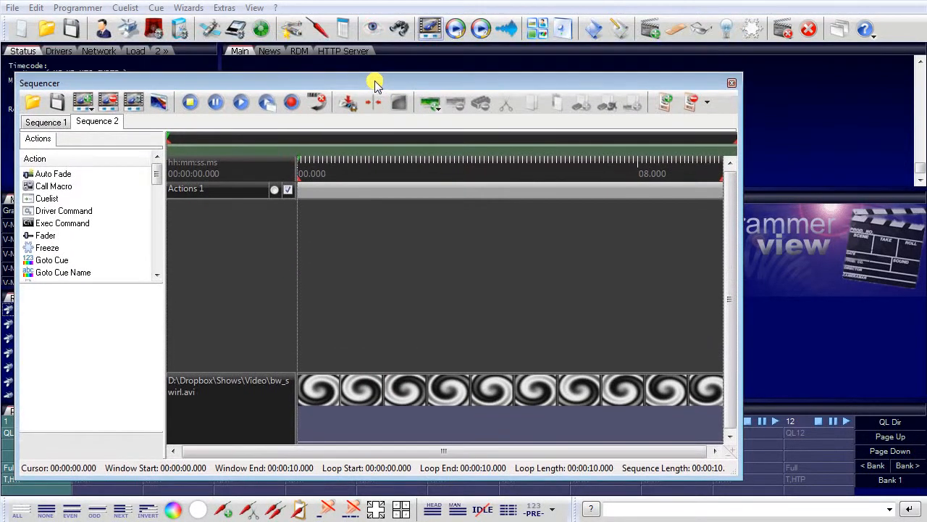
pyautogui.moveTo(455, 28)
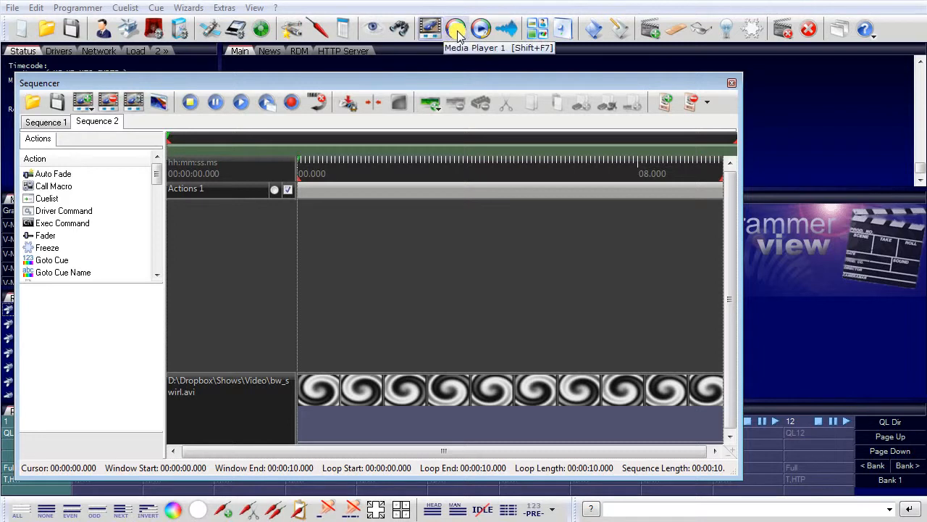
# Open Media Player 1, then play and stop Sequence 2 to preview the swirl video
pyautogui.click(455, 29)
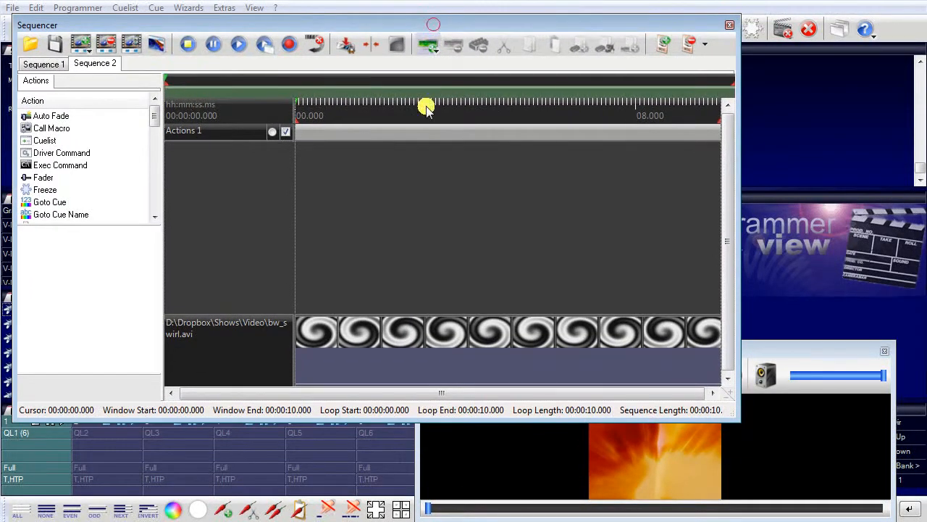
pyautogui.click(239, 44)
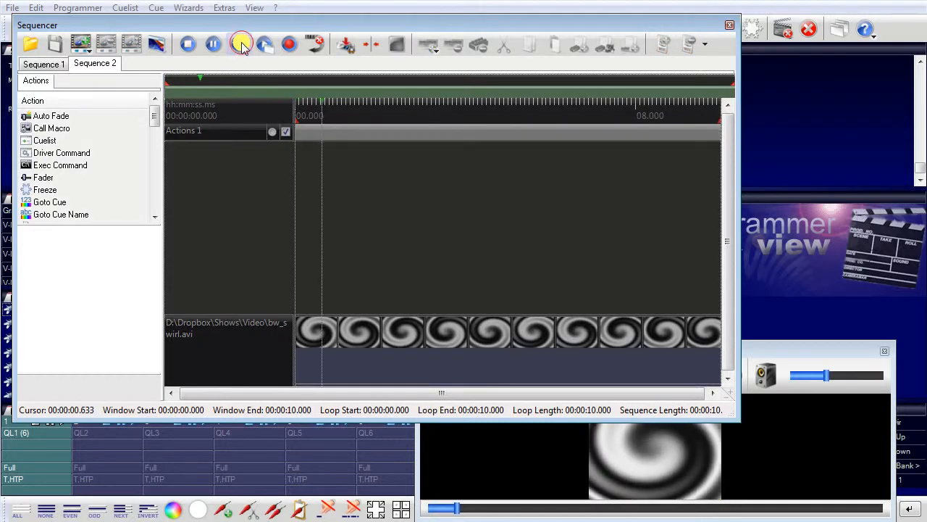
pyautogui.click(239, 44)
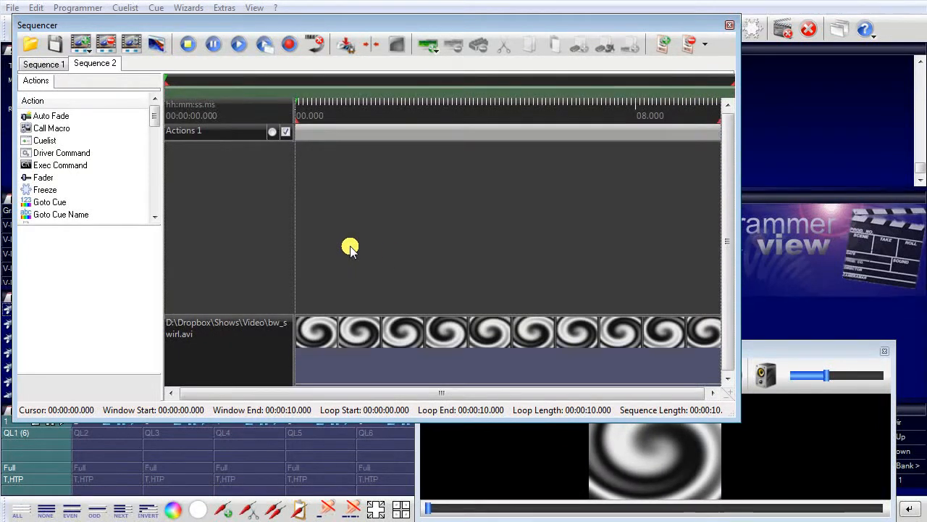
pyautogui.moveTo(431, 258)
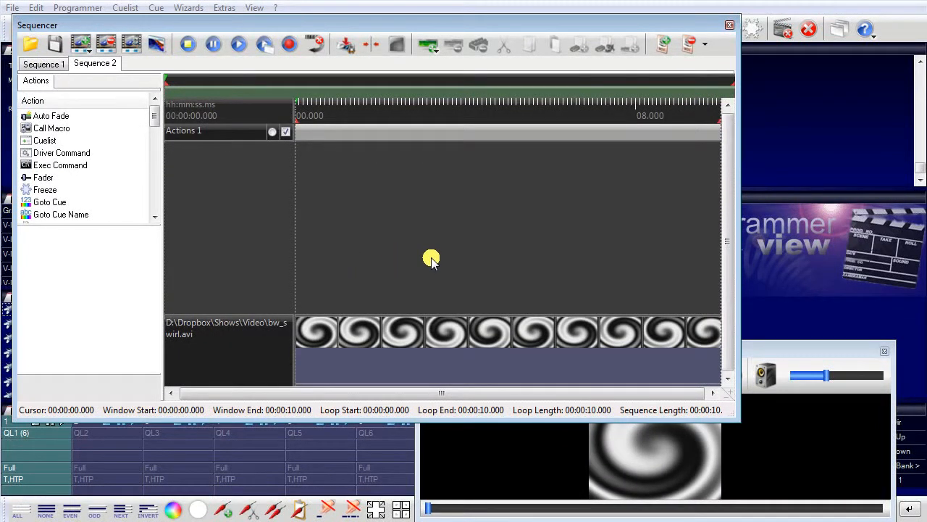
pyautogui.moveTo(318, 45)
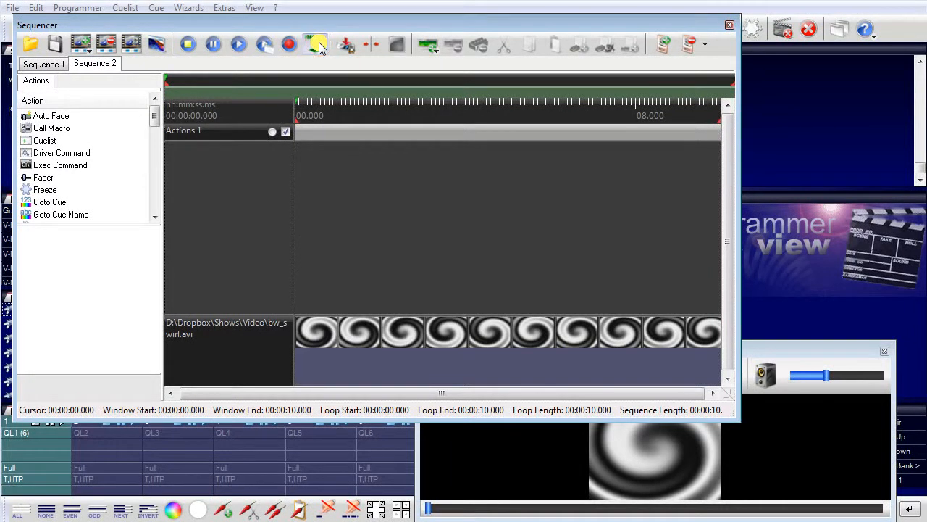
pyautogui.moveTo(315, 45)
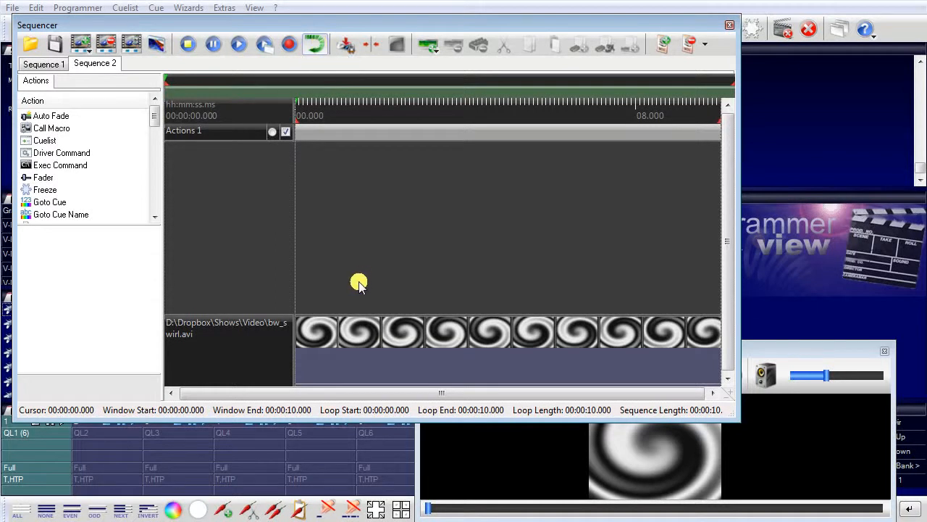
pyautogui.moveTo(176, 281)
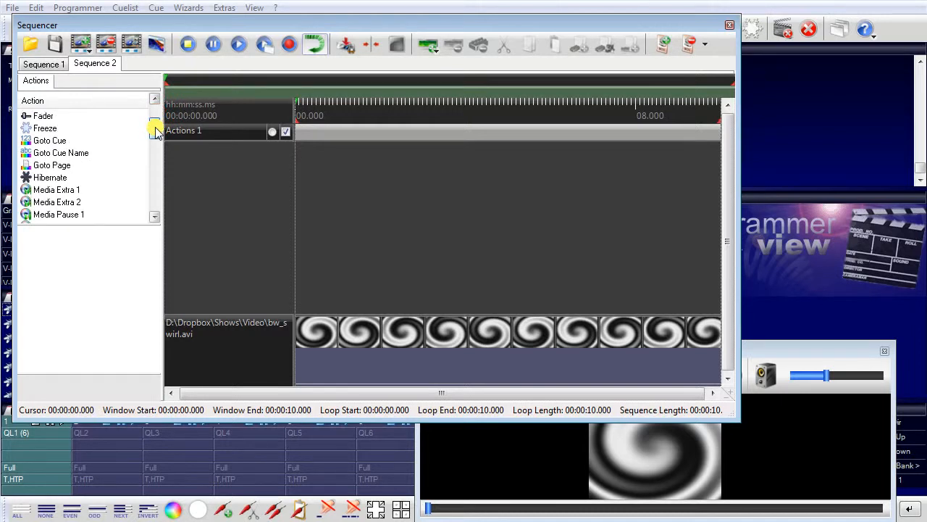
# Place Cuelist actions stopping QL1 near 1.7 and 4 seconds on Sequence 2's Actions 1
pyautogui.click(155, 152)
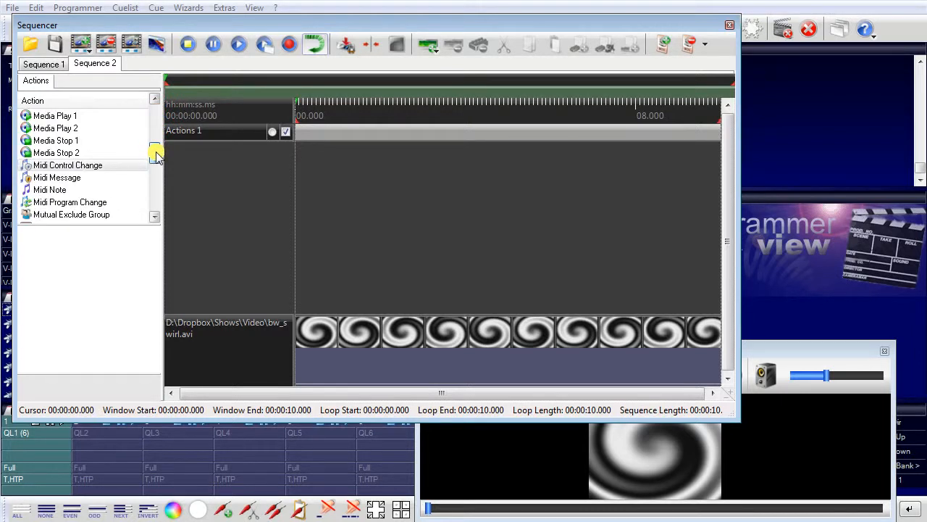
pyautogui.scroll(-3)
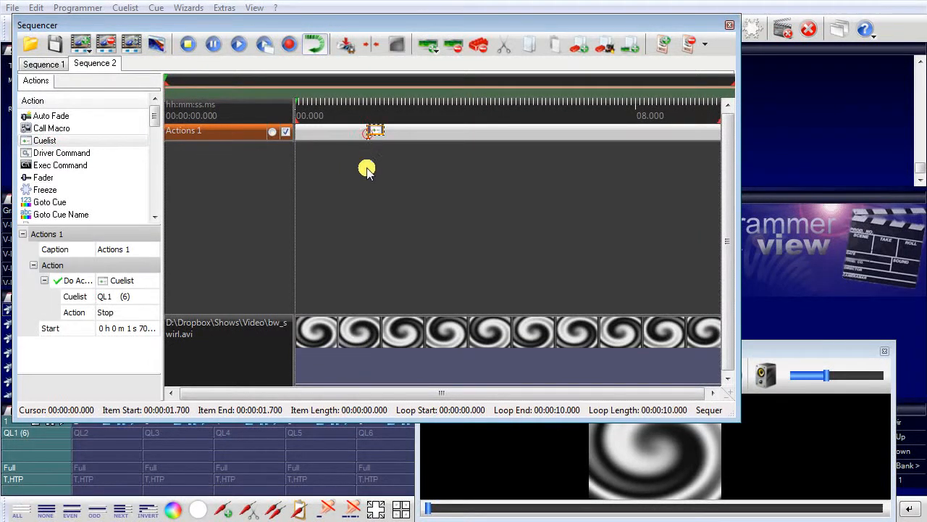
pyautogui.click(375, 132)
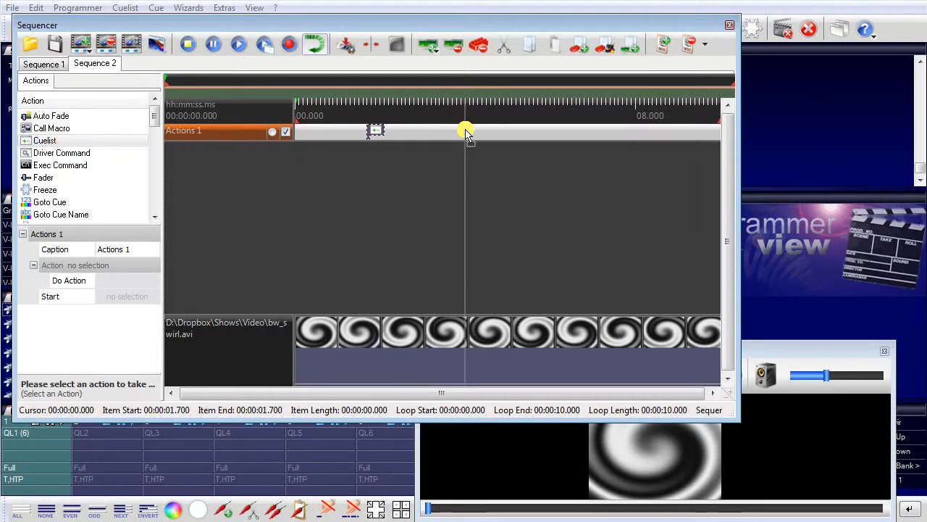
pyautogui.click(466, 131)
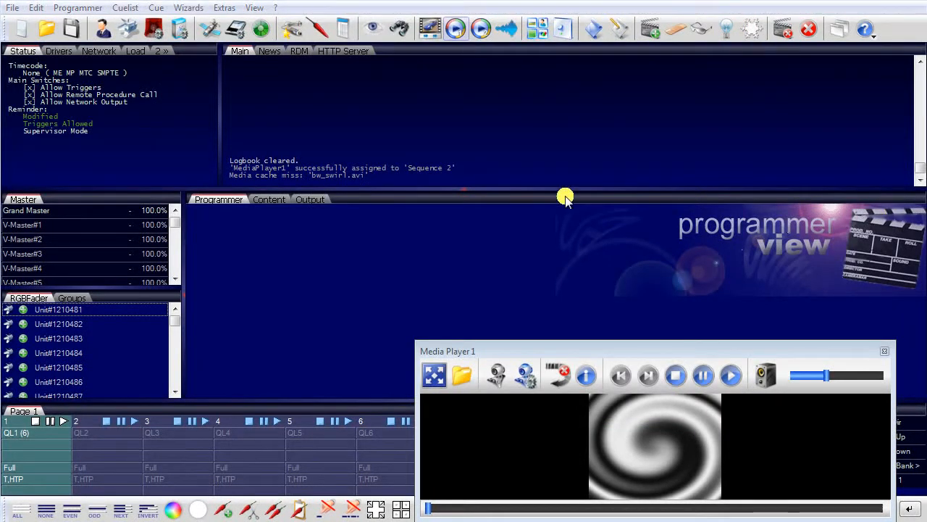
# Reopen the Sequencer window to view Sequence 2's timeline
pyautogui.click(437, 27)
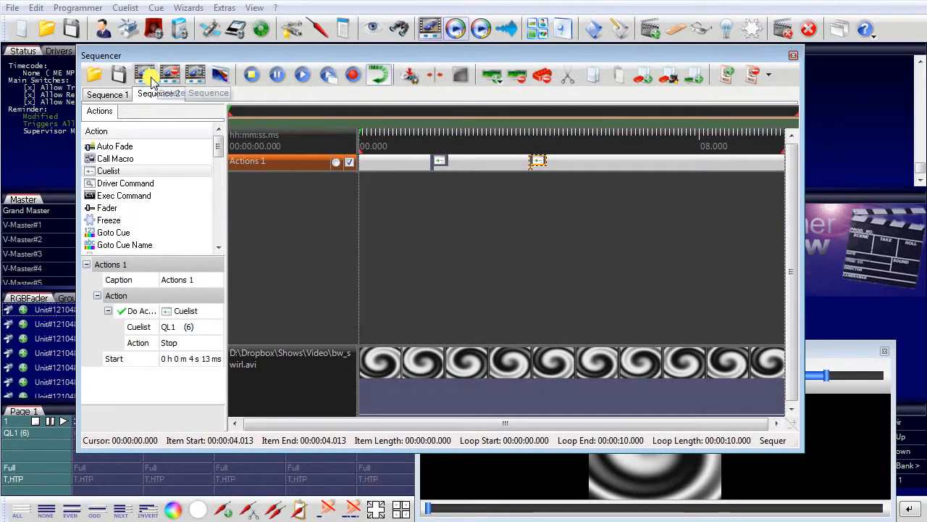
# Create media Sequence 3 on Media Player 2 using the candles5-mx.avi video file
pyautogui.click(146, 75)
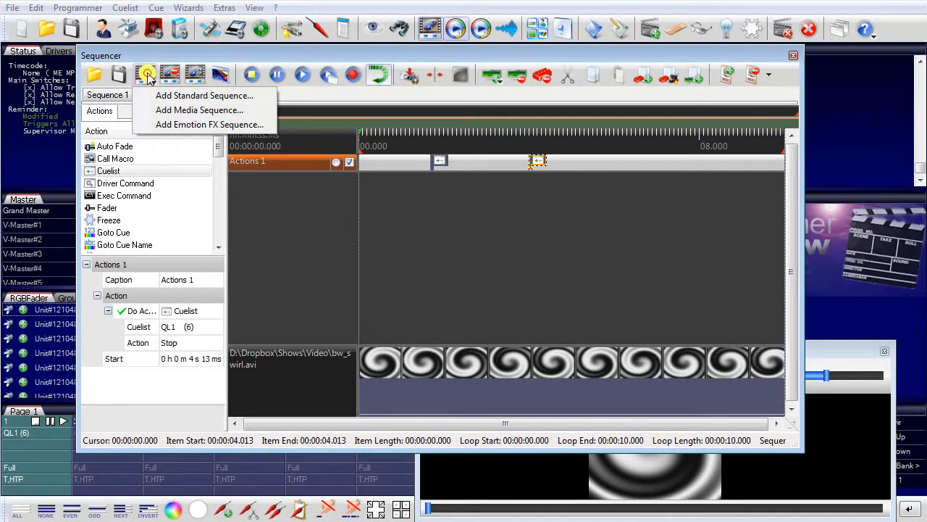
pyautogui.click(199, 109)
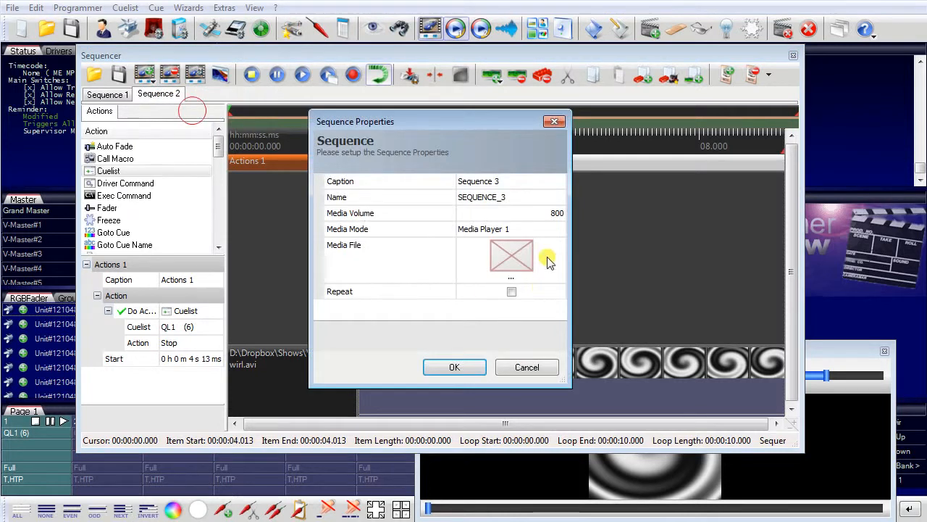
pyautogui.click(557, 229)
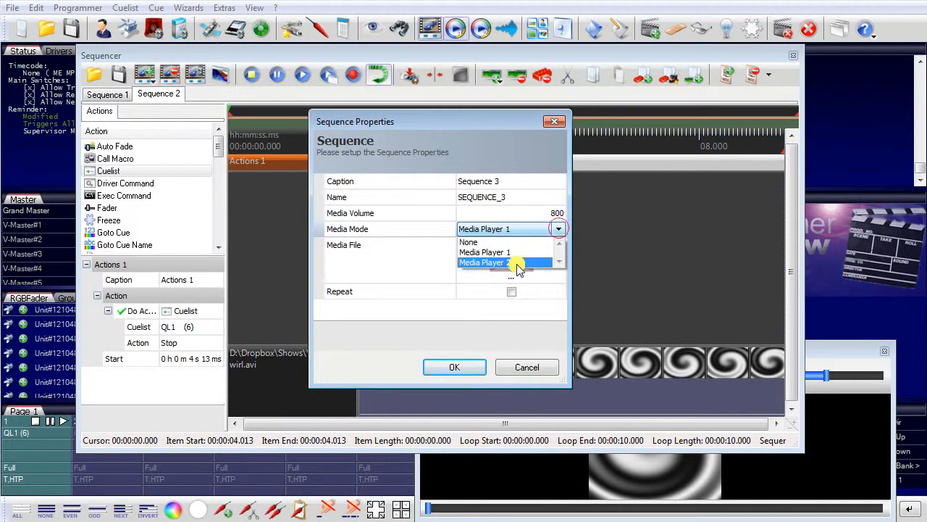
pyautogui.click(484, 262)
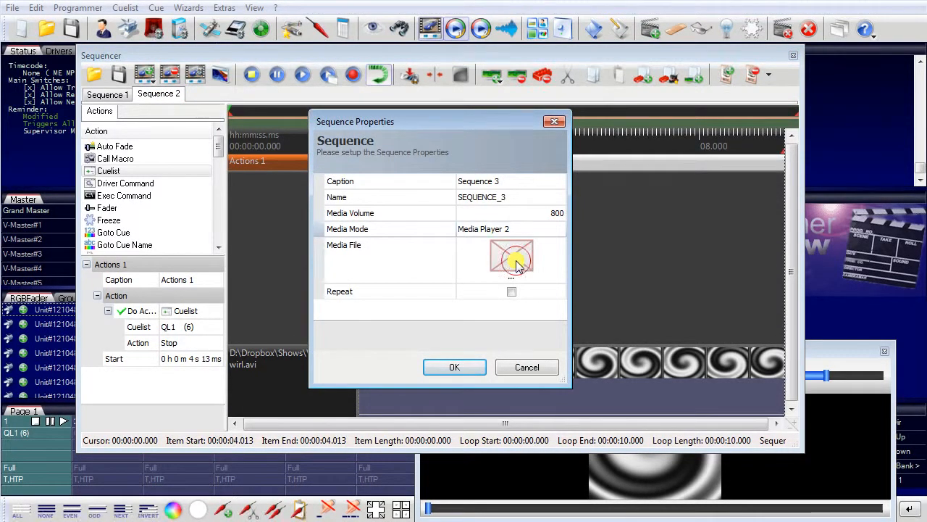
pyautogui.click(512, 258)
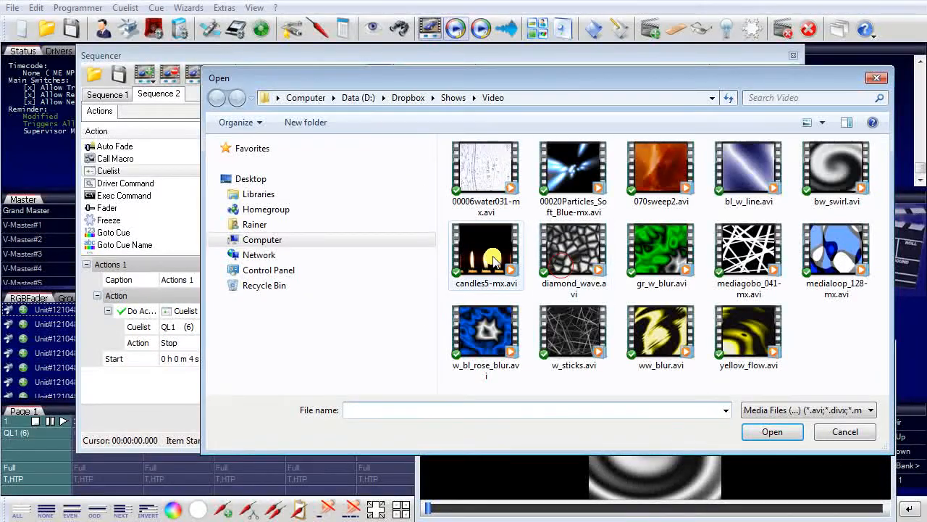
pyautogui.click(771, 431)
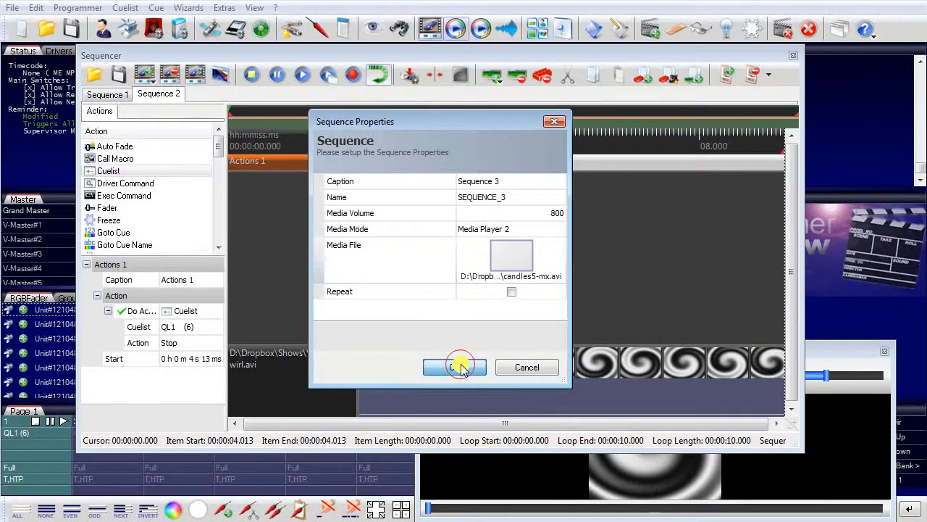
pyautogui.click(455, 367)
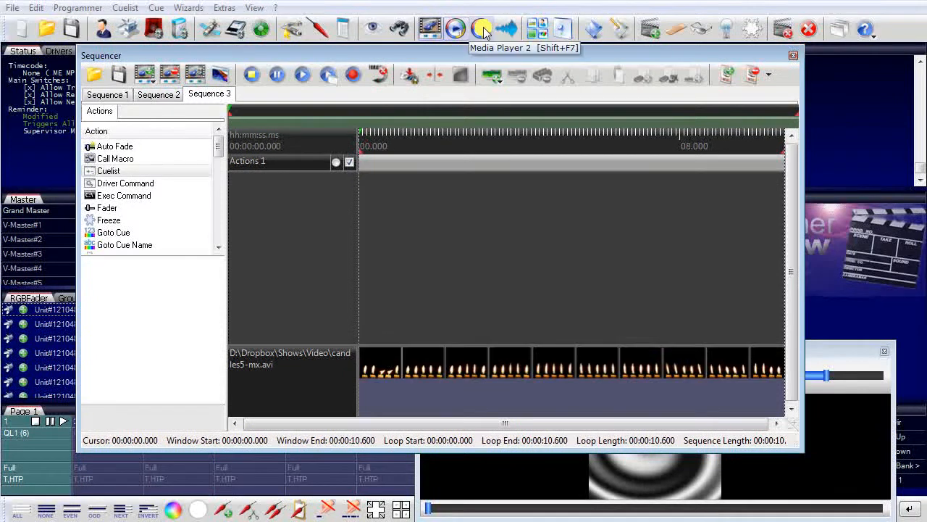
# Open and reposition Media Player 2, play Sequence 3, and close the Sequencer
pyautogui.click(482, 28)
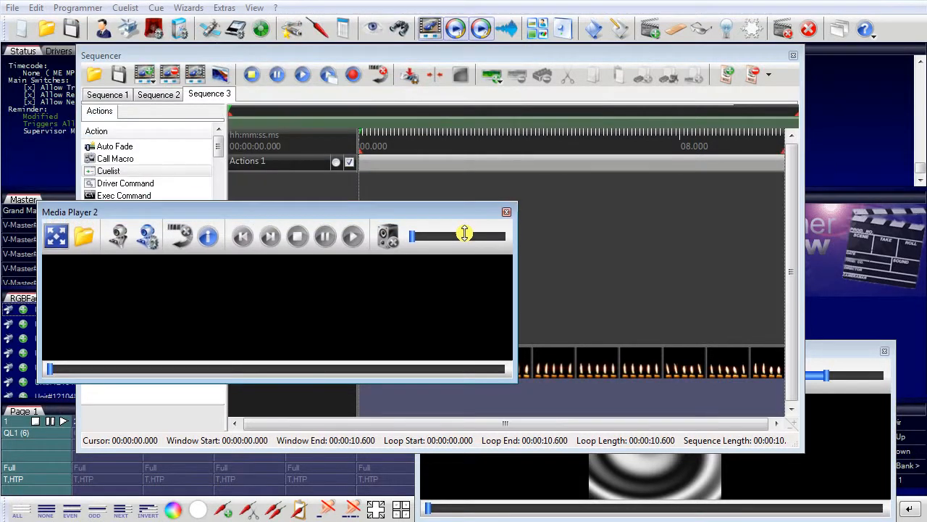
pyautogui.moveTo(69, 211); pyautogui.dragTo(146, 277)
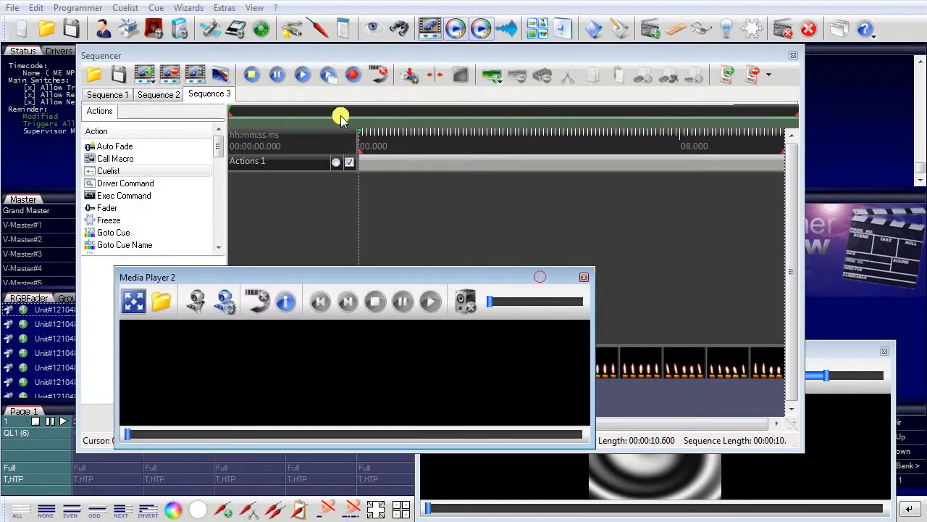
pyautogui.click(302, 74)
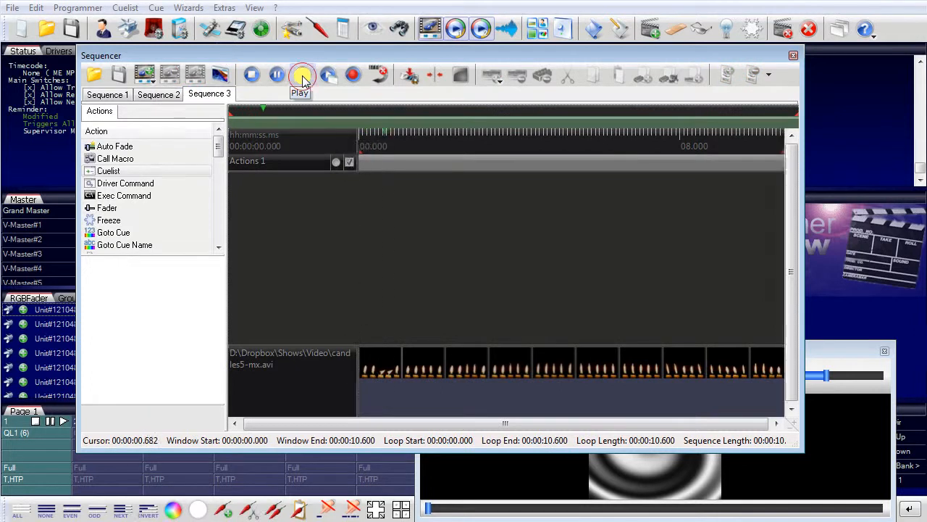
pyautogui.click(302, 74)
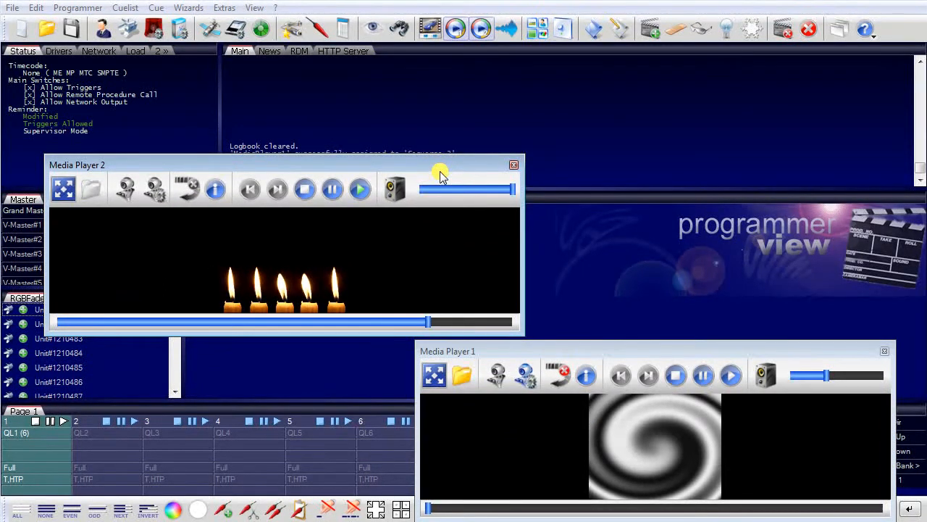
pyautogui.click(305, 189)
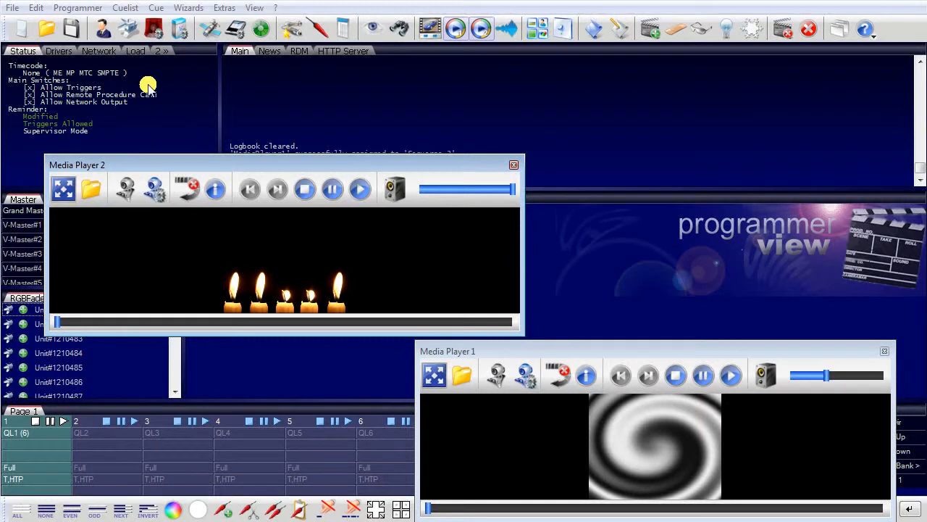